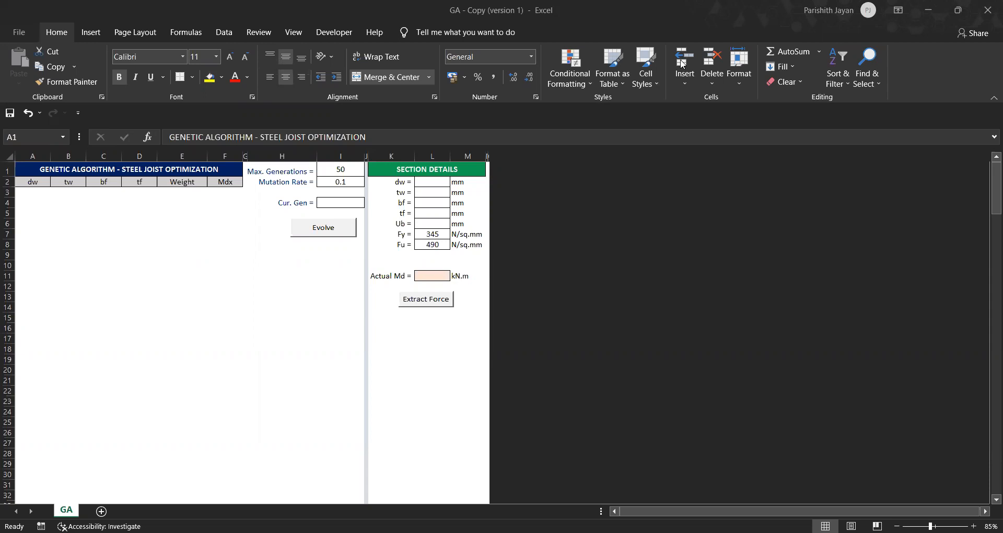
{"action": "mouse_move", "coordinate": [370, 113]}
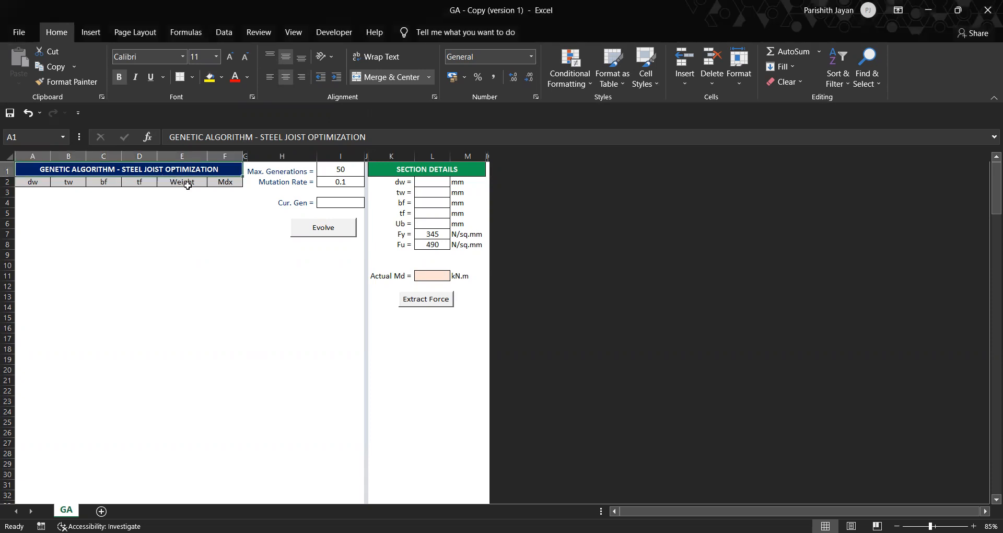
{"action": "mouse_move", "coordinate": [191, 193]}
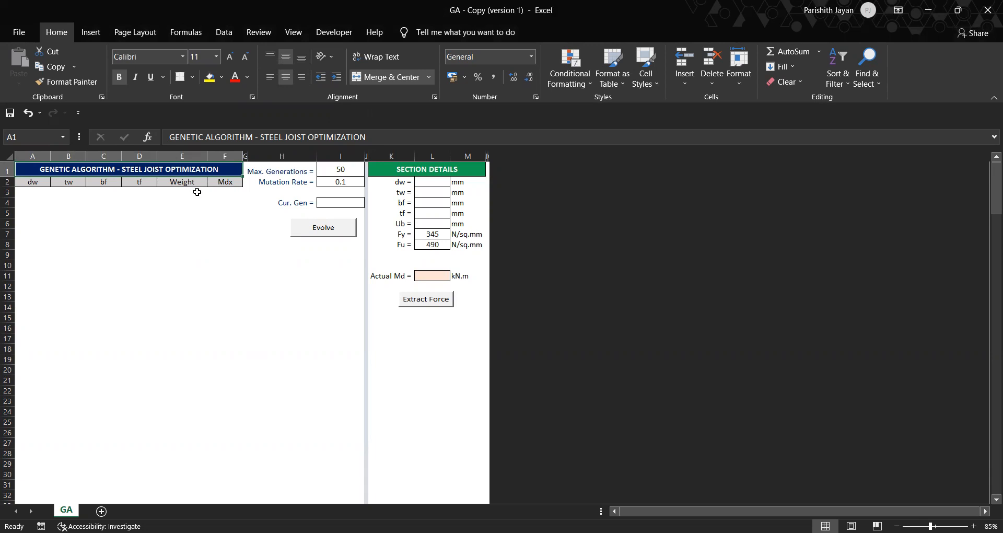
{"action": "mouse_move", "coordinate": [192, 193]}
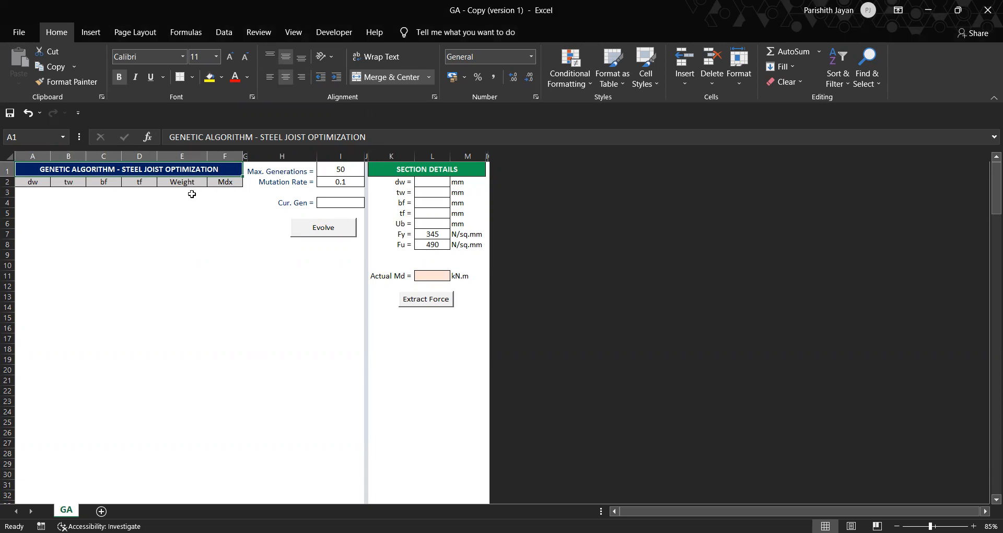
{"action": "mouse_move", "coordinate": [191, 199]}
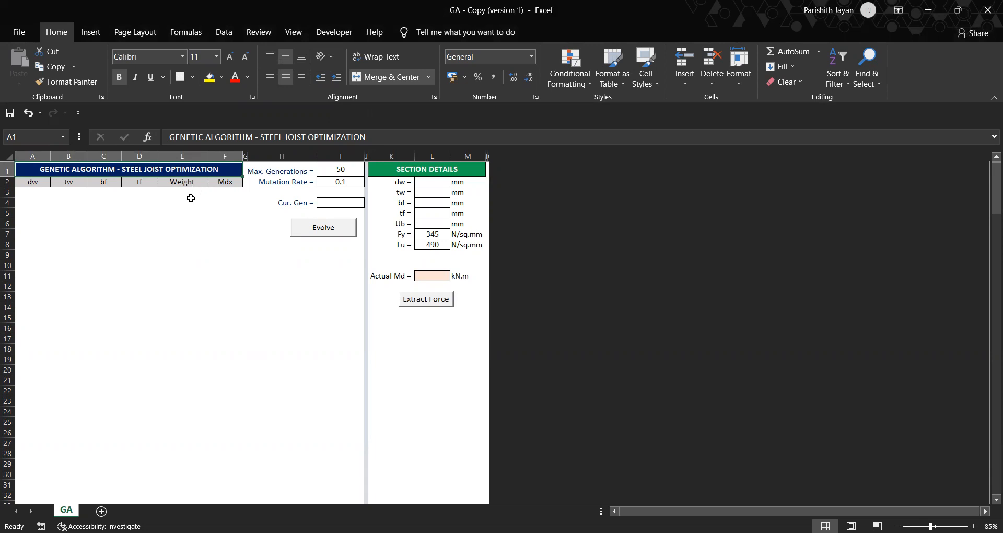
{"action": "mouse_move", "coordinate": [193, 191]}
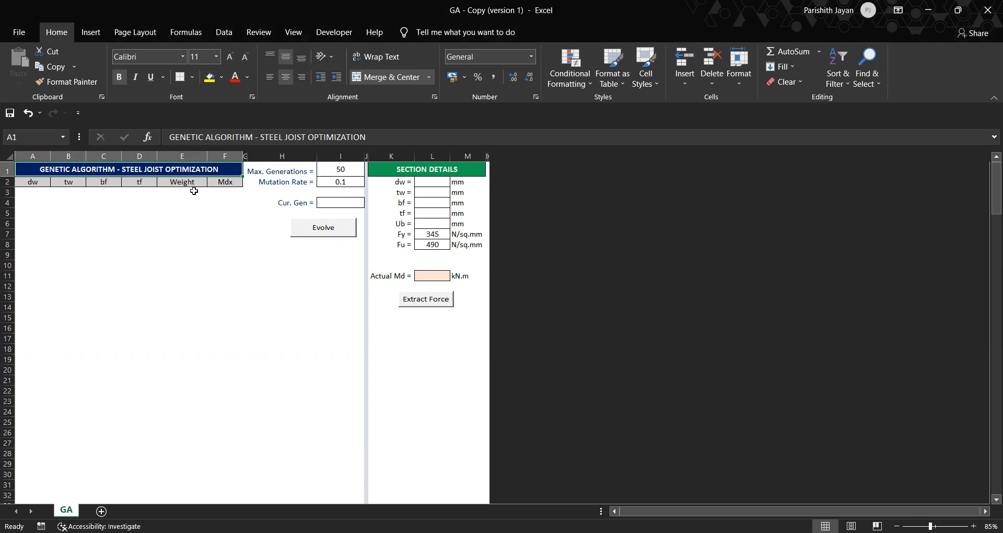
{"action": "mouse_move", "coordinate": [209, 195]}
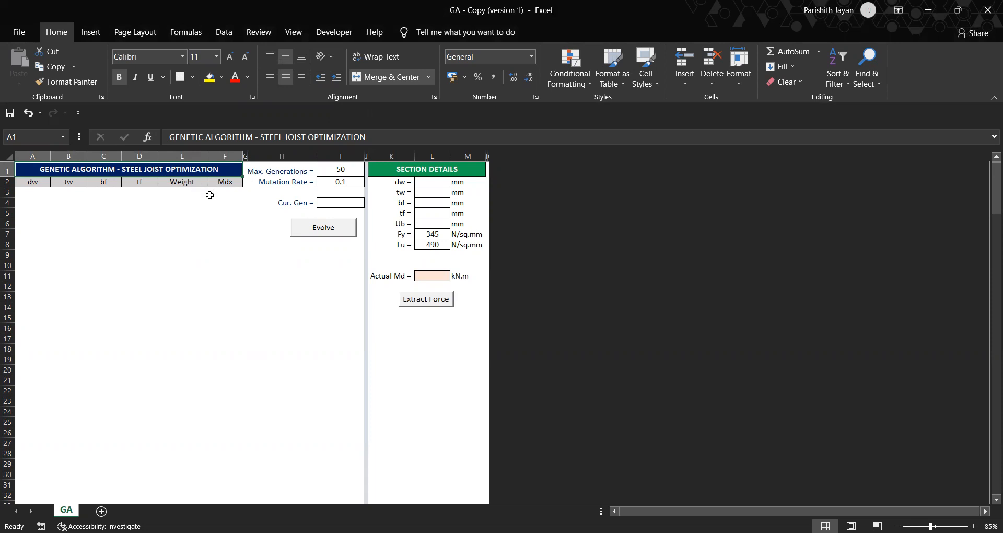
{"action": "mouse_move", "coordinate": [299, 174]}
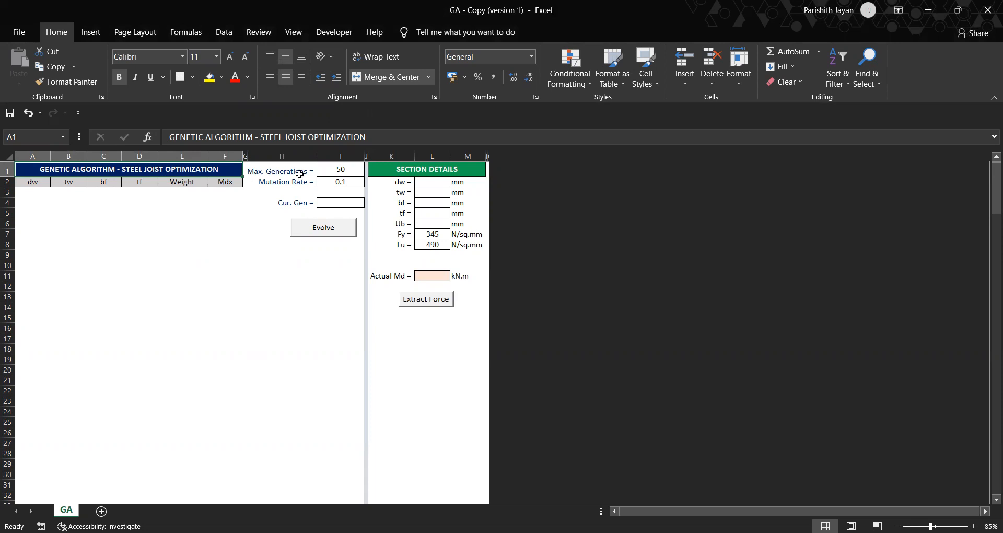
Review beam 1's IS800 design report: failing at ratio 1.561 with 173.8 kN·m moment
{"action": "left_click", "coordinate": [431, 224]}
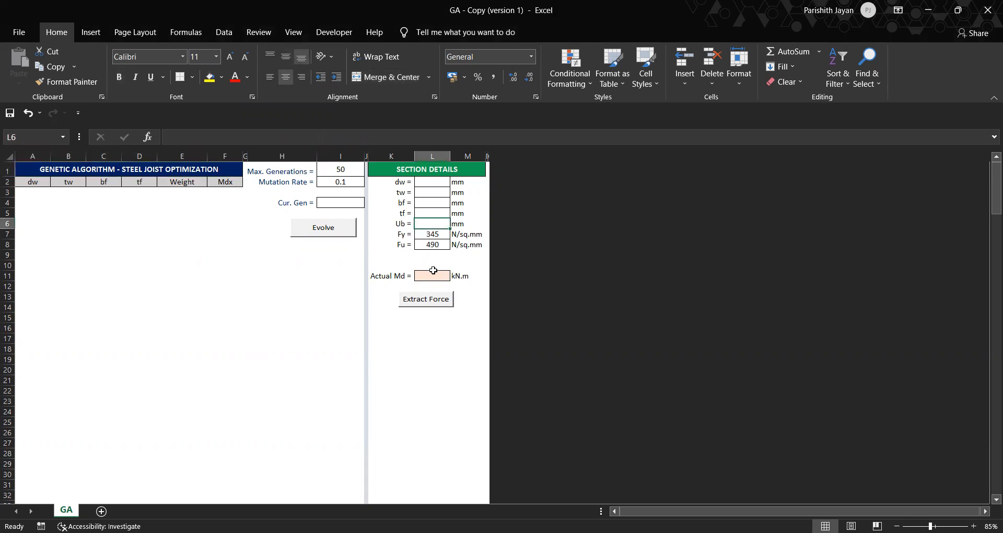
{"action": "left_click", "coordinate": [431, 276]}
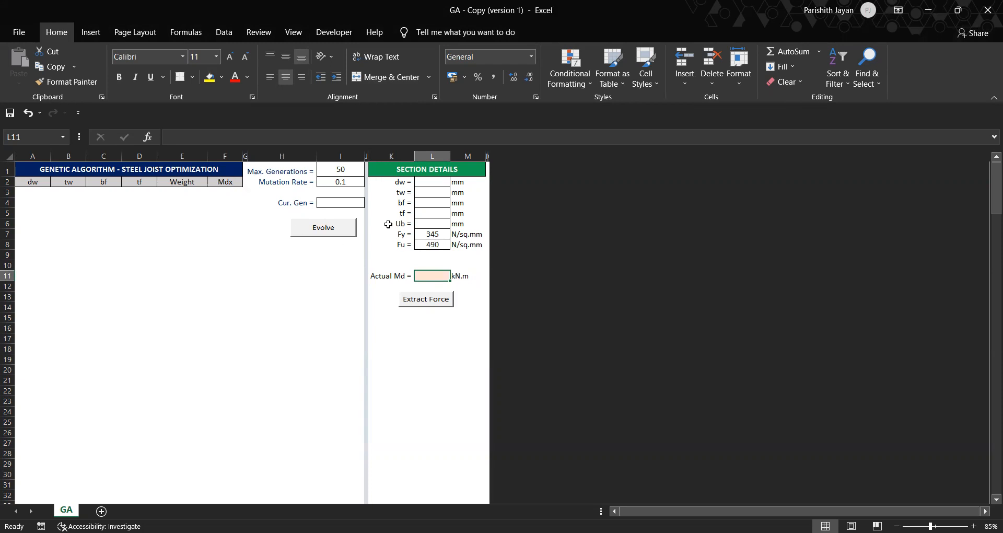
{"action": "mouse_move", "coordinate": [339, 216]}
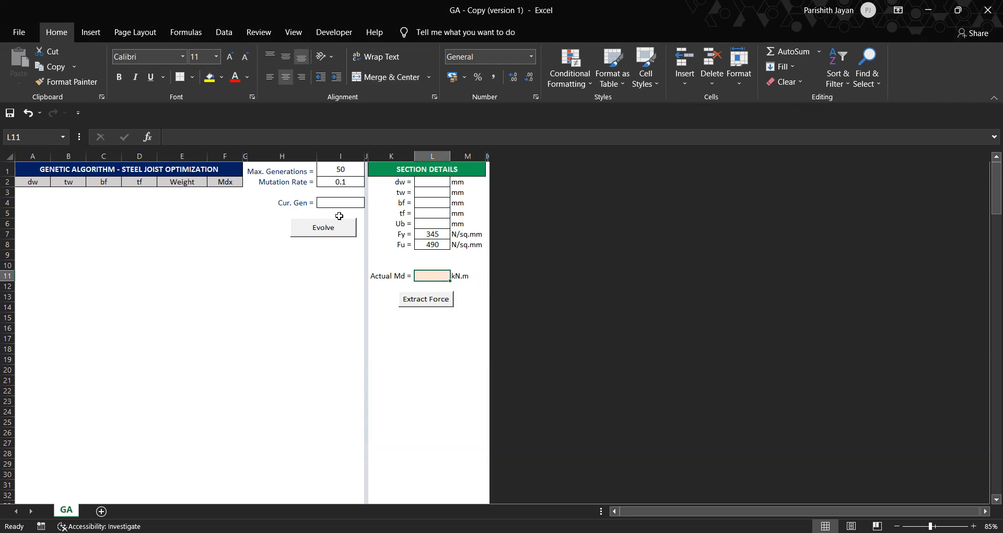
{"action": "mouse_move", "coordinate": [348, 194]}
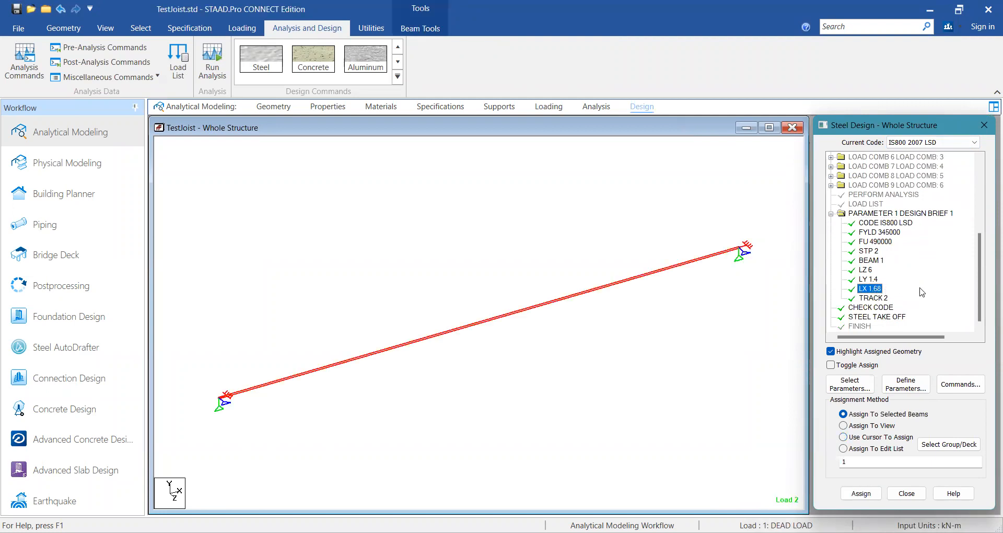
{"action": "mouse_move", "coordinate": [673, 275]}
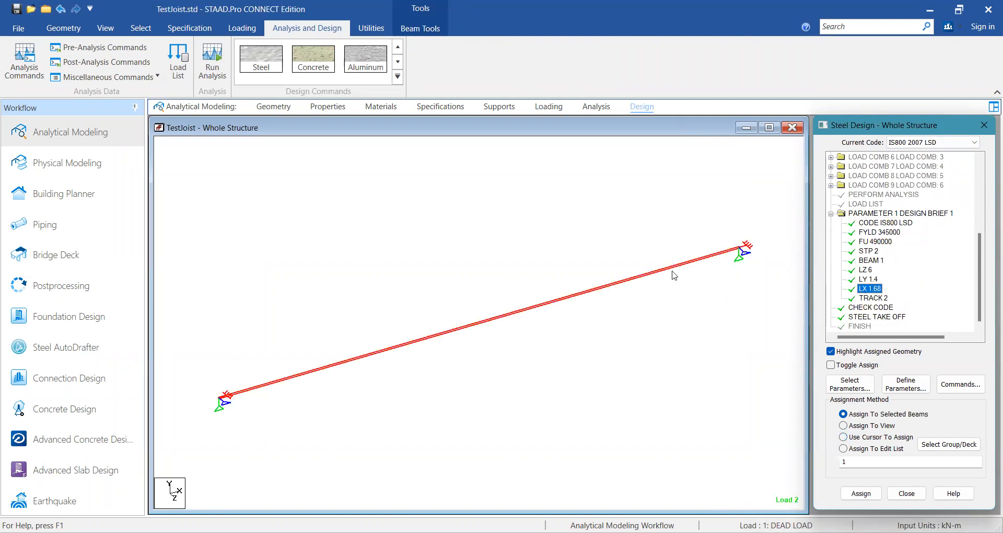
{"action": "mouse_move", "coordinate": [672, 272]}
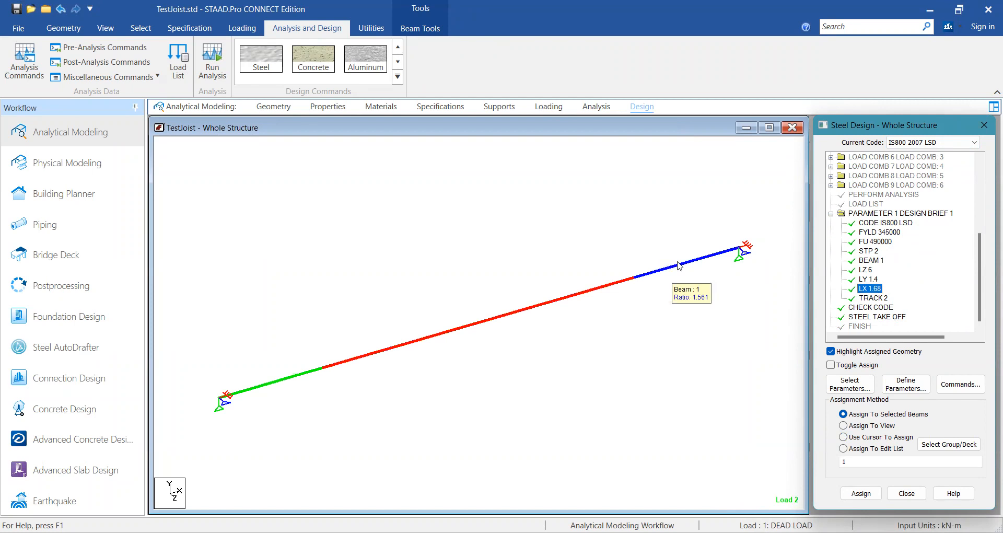
{"action": "double_click", "coordinate": [684, 264]}
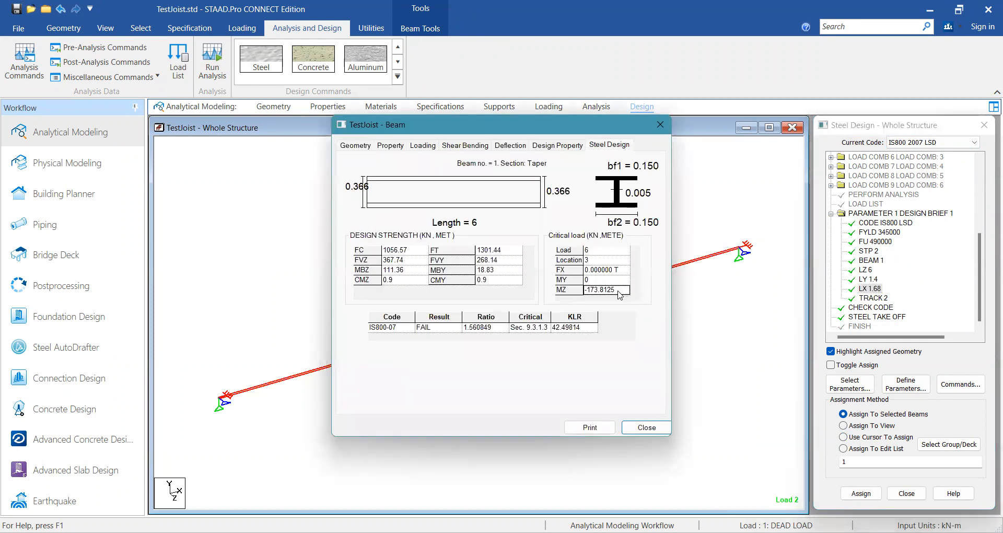
{"action": "mouse_move", "coordinate": [644, 393]}
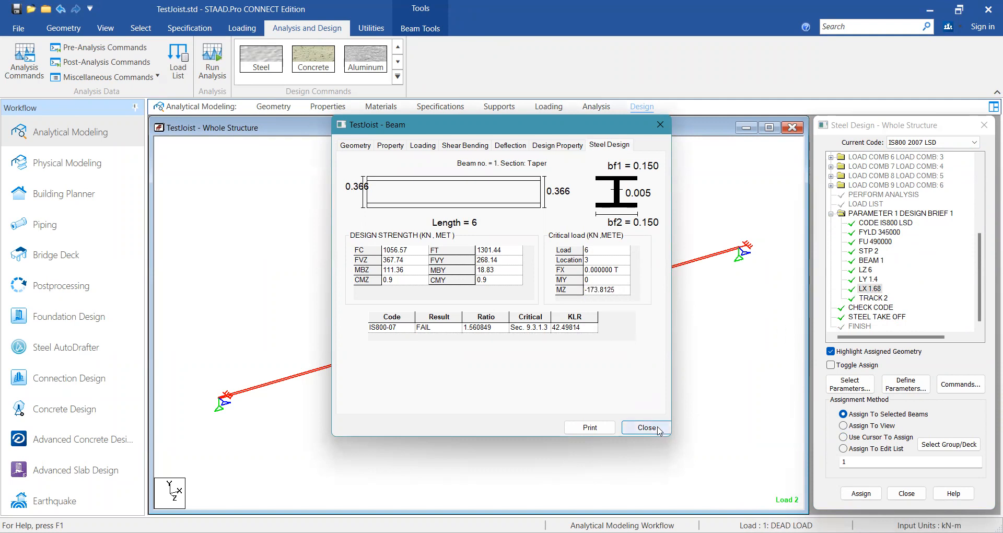
{"action": "left_click", "coordinate": [645, 427]}
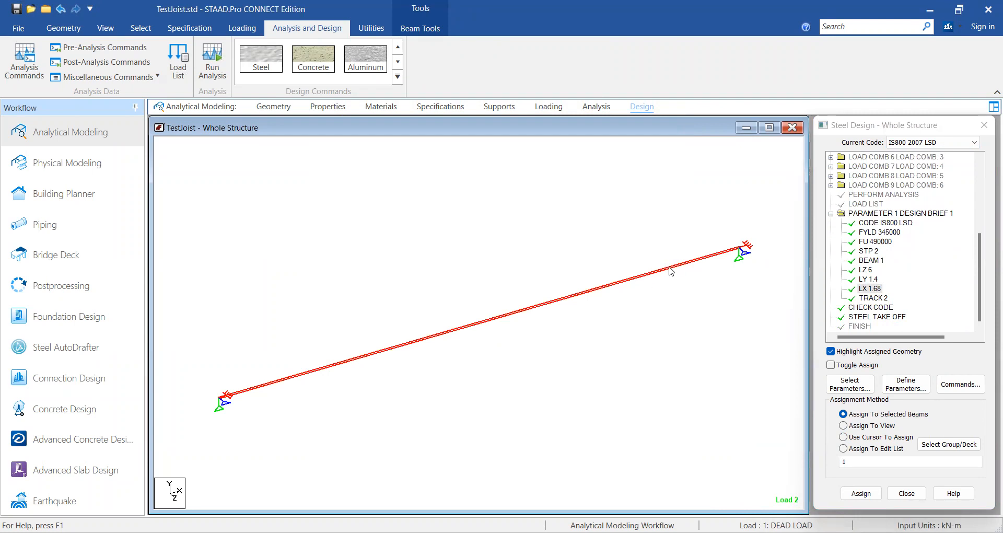
{"action": "mouse_move", "coordinate": [662, 276]}
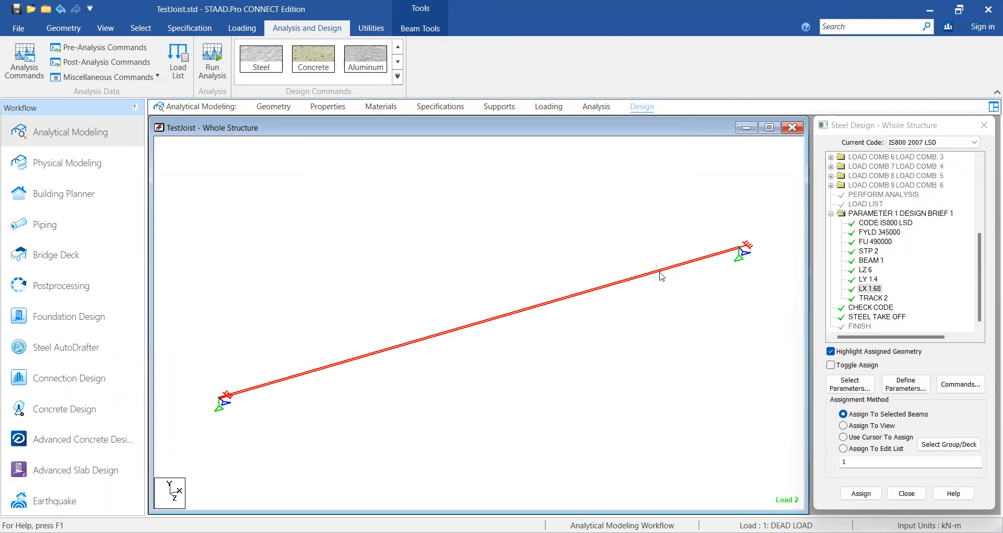
{"action": "mouse_move", "coordinate": [672, 279]}
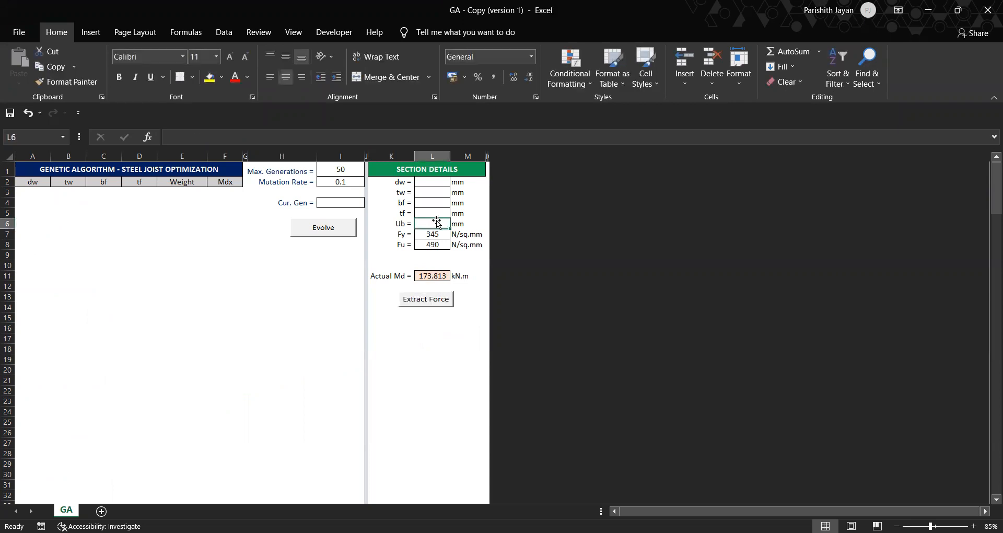
Enter the unbraced length Ub of 1680 mm in cell L6
{"action": "type", "text": "1680"}
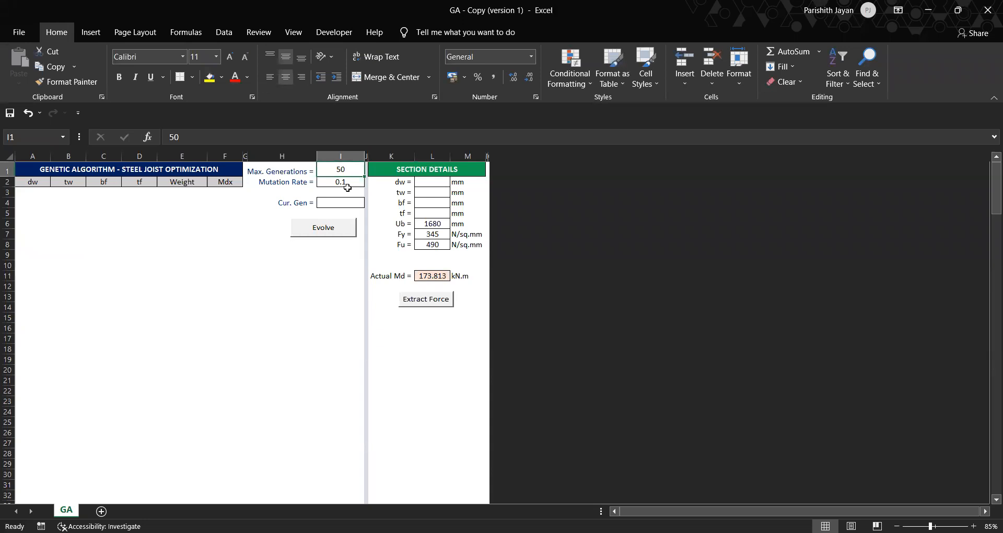
{"action": "left_click", "coordinate": [340, 182]}
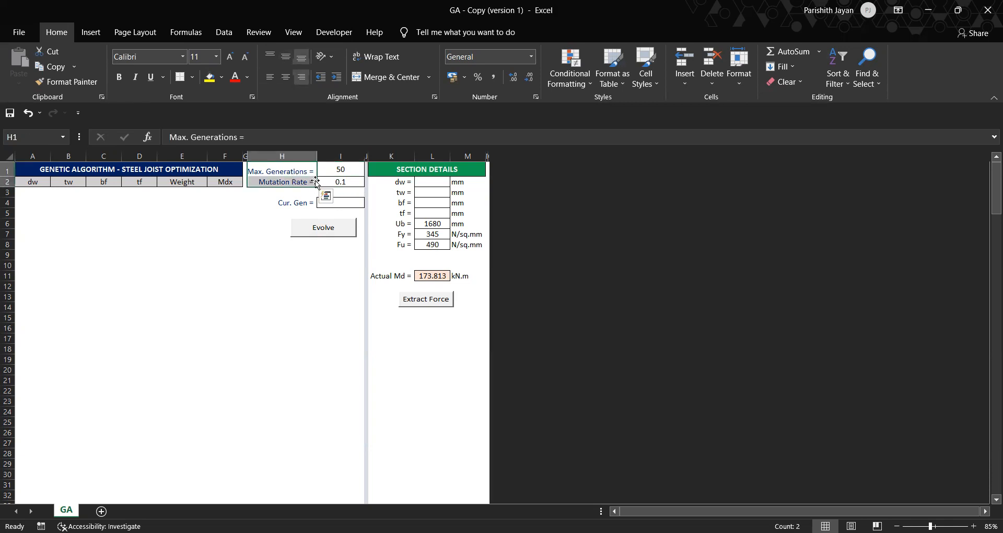
{"action": "left_click", "coordinate": [340, 168]}
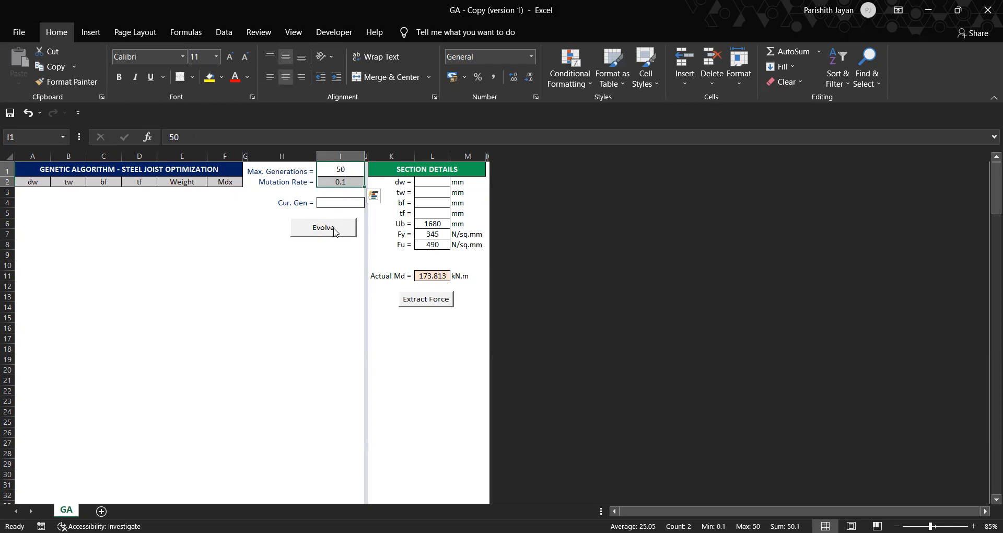
Evolve to generation 50, converging on a 450×5×175×8 mm section weighing about 39.64
{"action": "left_click", "coordinate": [323, 227]}
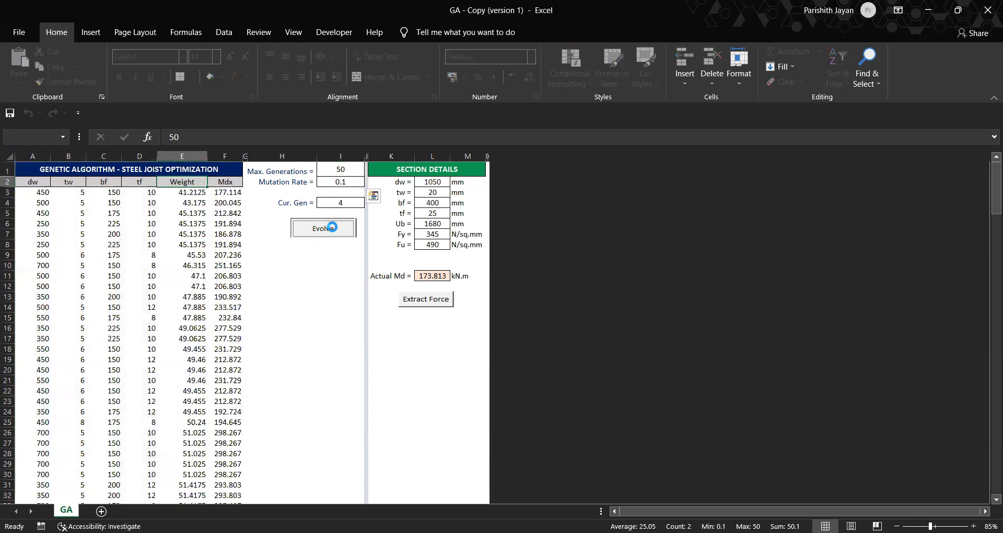
{"action": "left_click", "coordinate": [323, 227]}
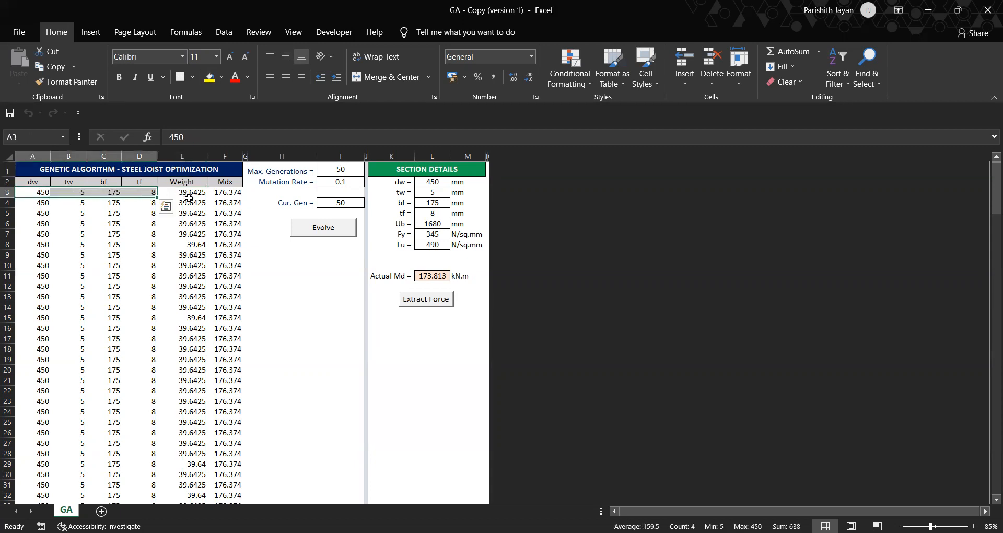
{"action": "mouse_move", "coordinate": [82, 205]}
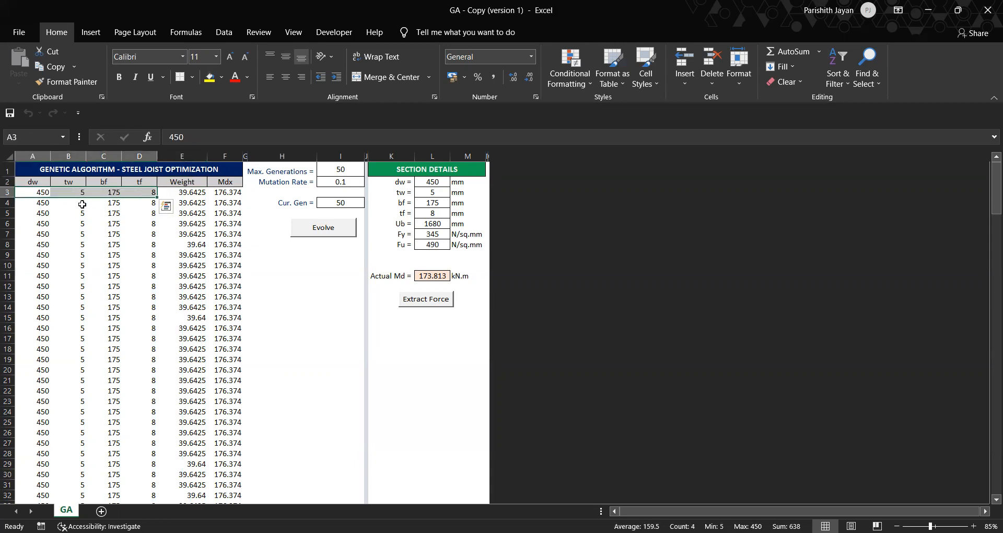
{"action": "left_click", "coordinate": [431, 182]}
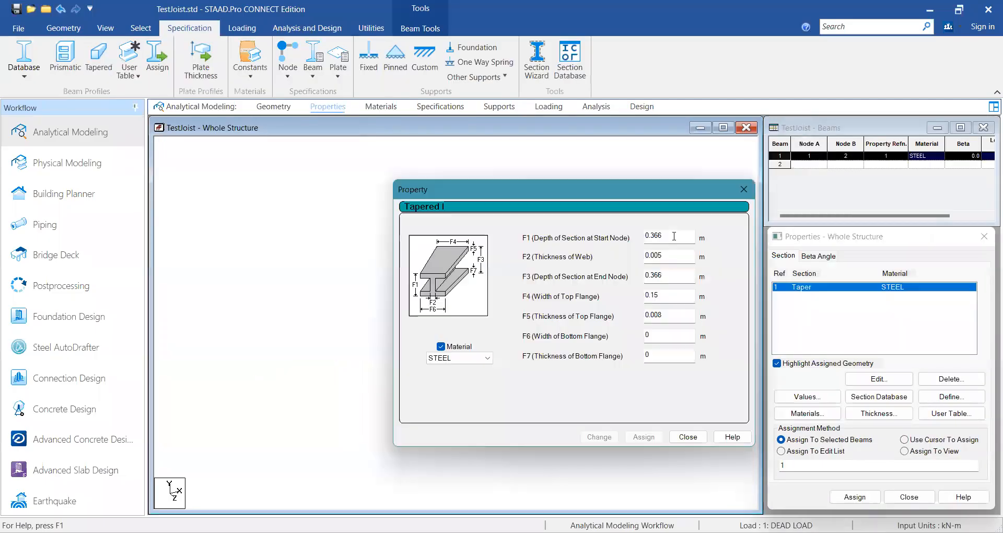
Set the Tapered I depths F1 and F3 to 0.466 m and flange width F4 to 0.175 m
{"action": "type", "text": "0.3"}
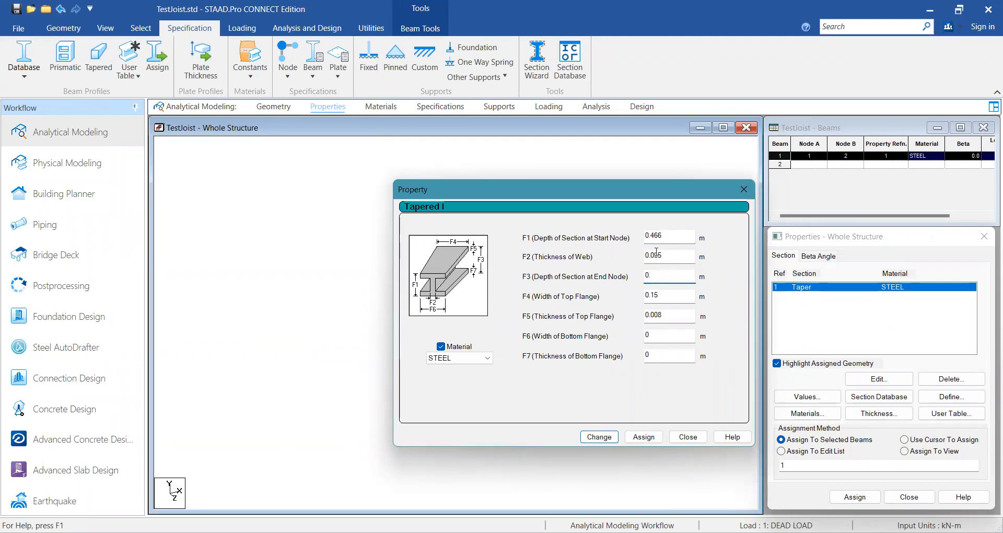
{"action": "type", "text": "0.466"}
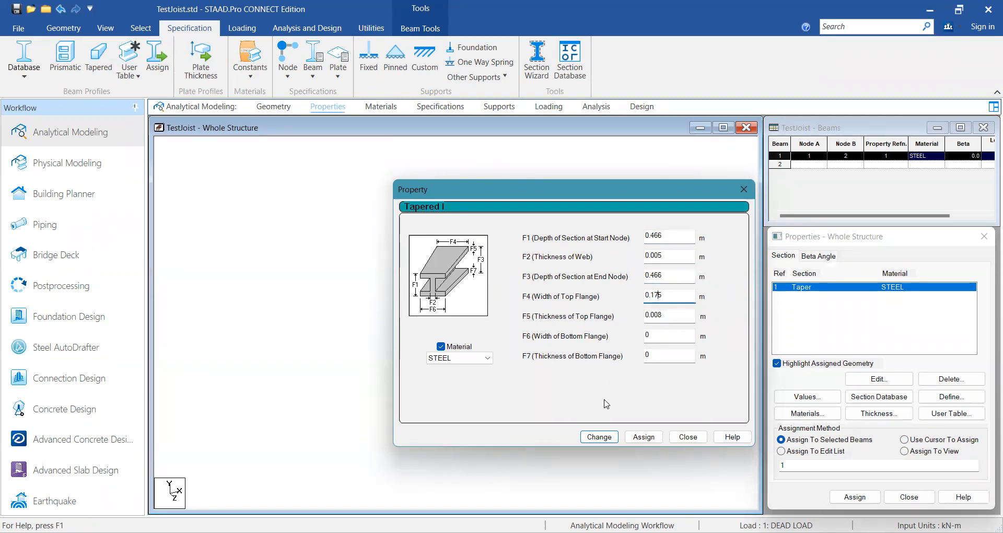
{"action": "left_click", "coordinate": [598, 437]}
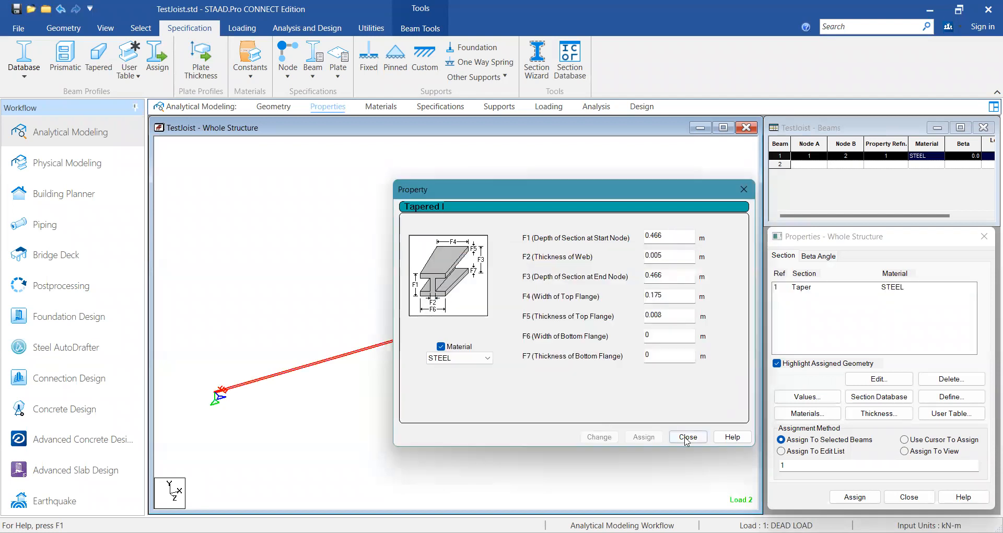
{"action": "left_click", "coordinate": [686, 436]}
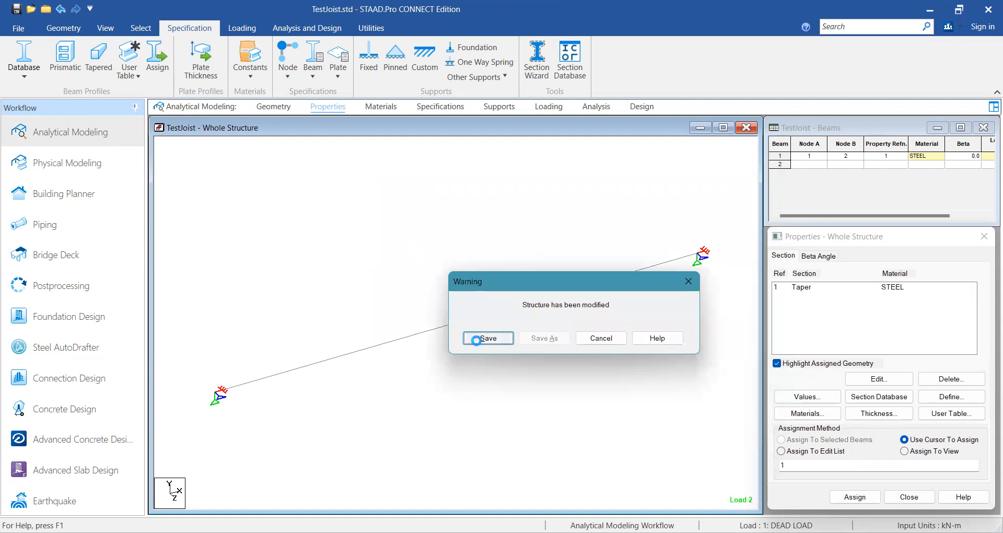
Save the modified TestJoist structure from the 'Structure has been modified' prompt
{"action": "left_click", "coordinate": [487, 338]}
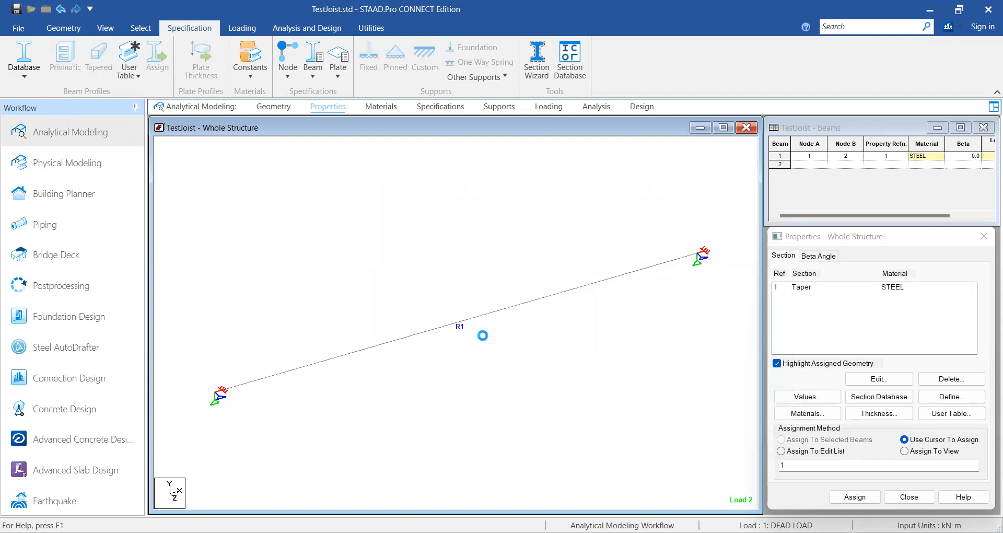
{"action": "mouse_move", "coordinate": [544, 353]}
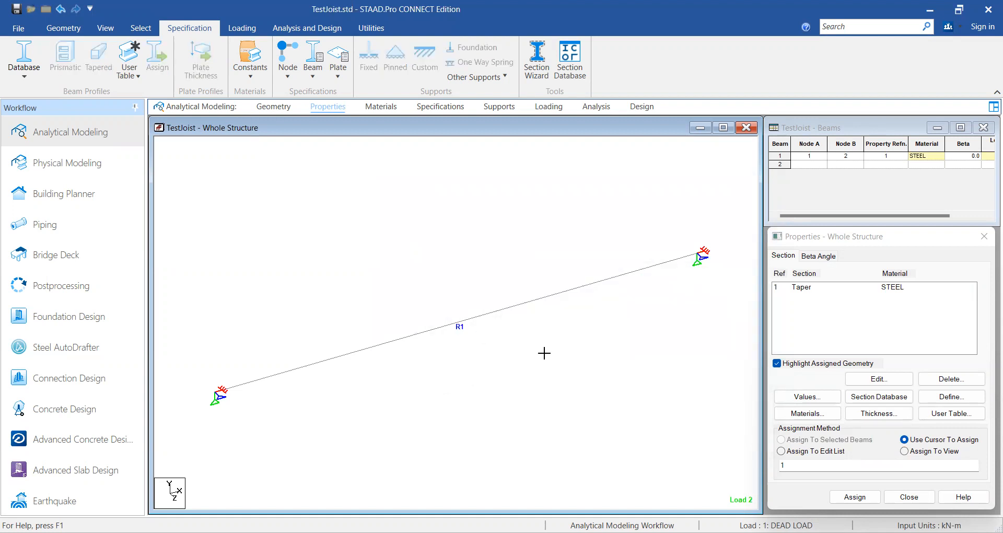